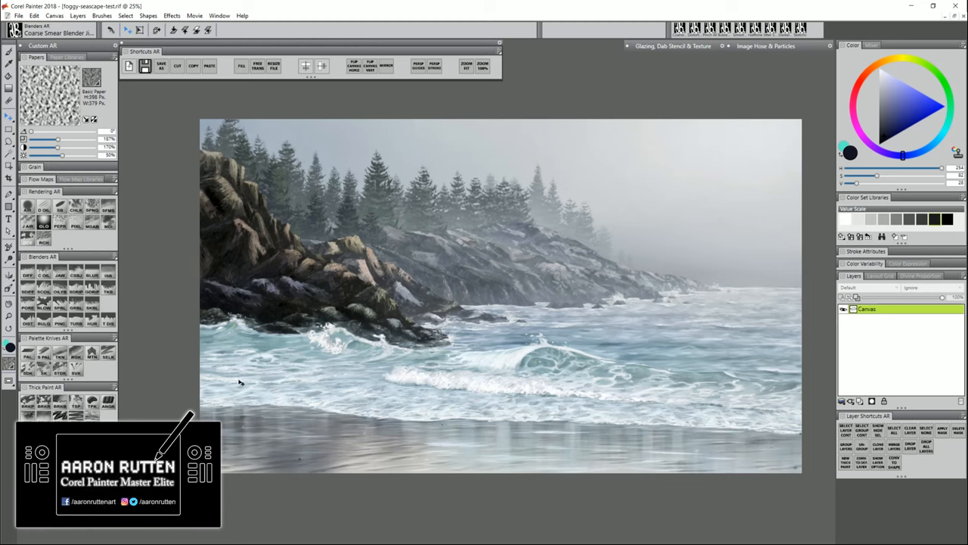
- Bring up the Resize dialog showing the seascape at 5100 by 3000 pixels, 150 ppi
click(55, 15)
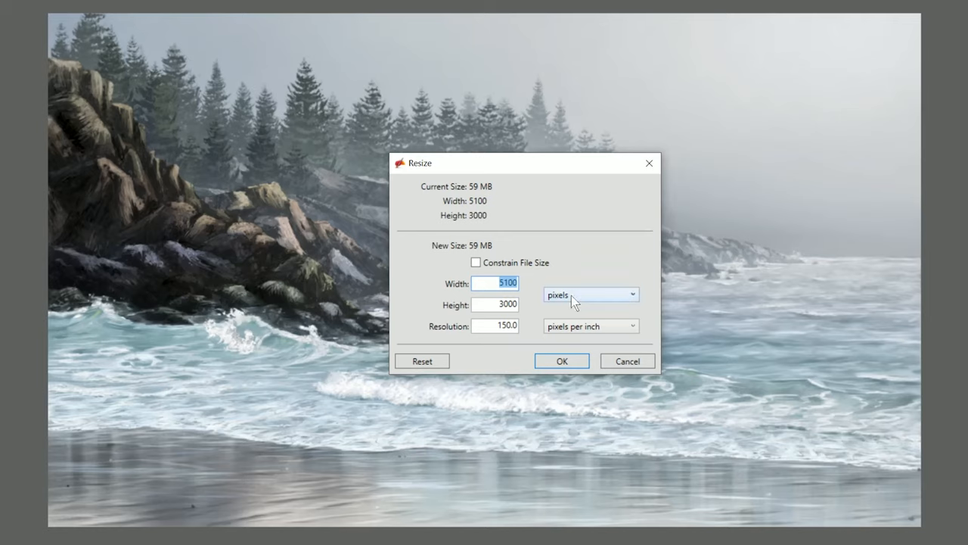
- Switch the resize units to inches, showing 34 by 20 inches at 150 ppi, and begin editing height
click(590, 294)
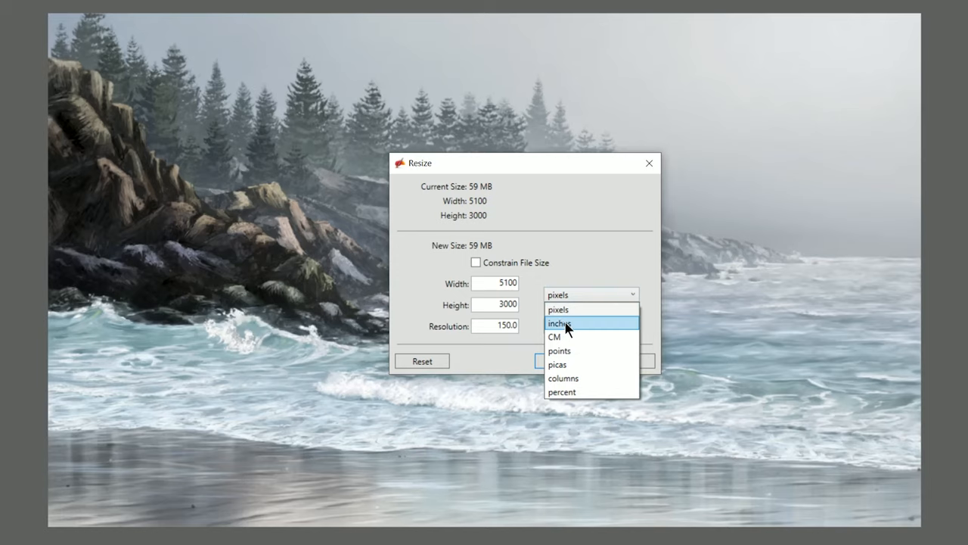
click(560, 324)
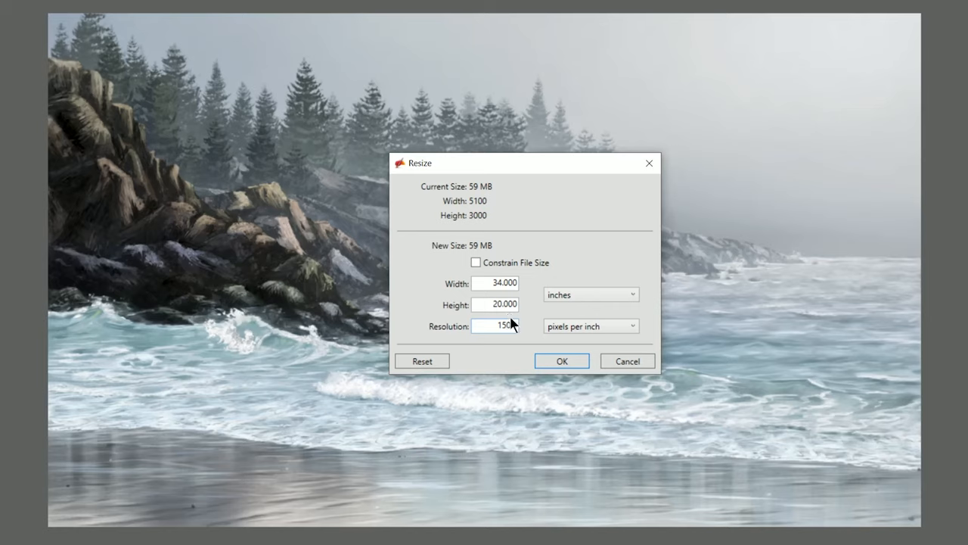
mouse_move(513, 324)
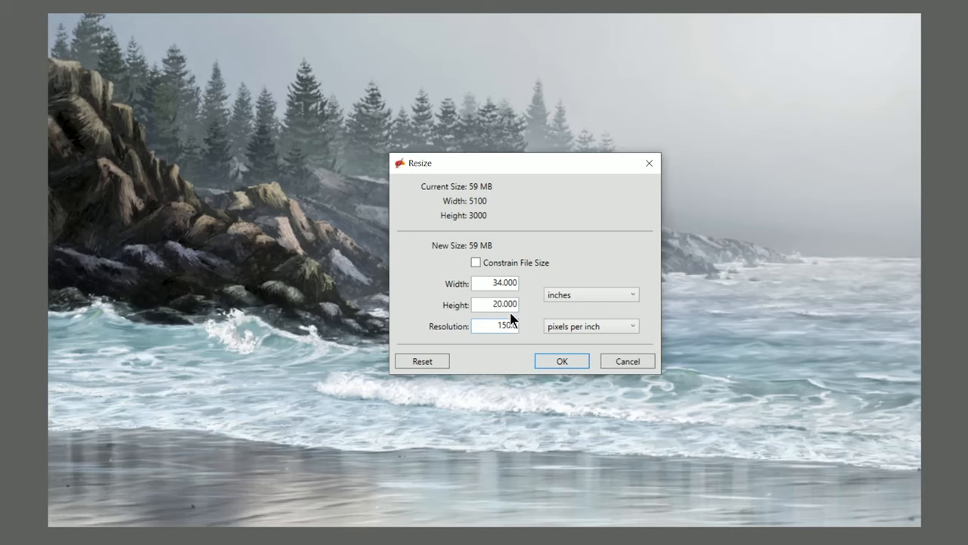
click(496, 304)
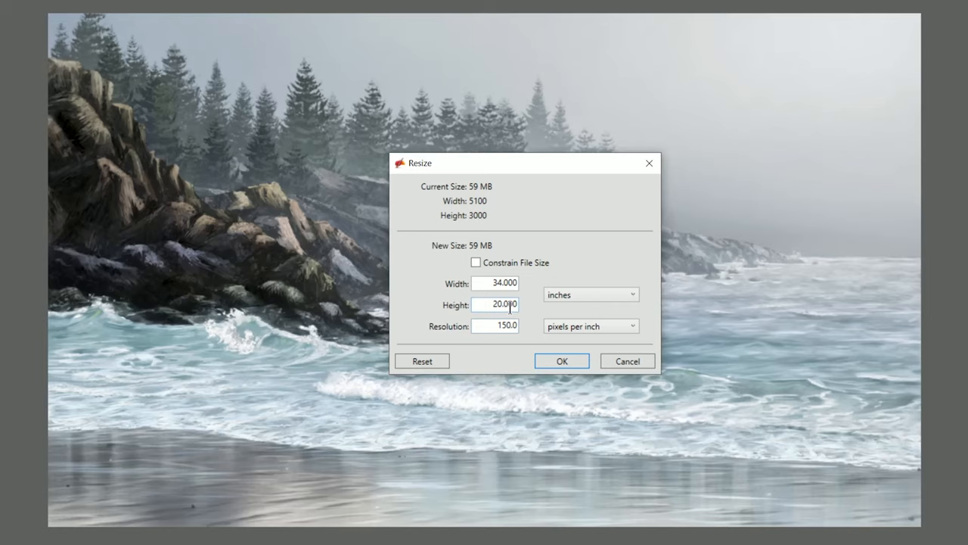
mouse_move(507, 302)
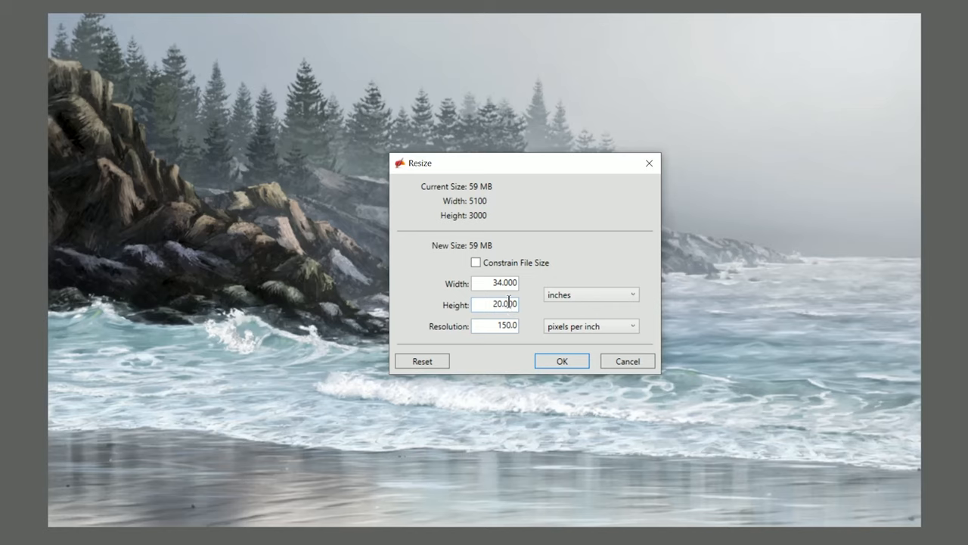
mouse_move(512, 303)
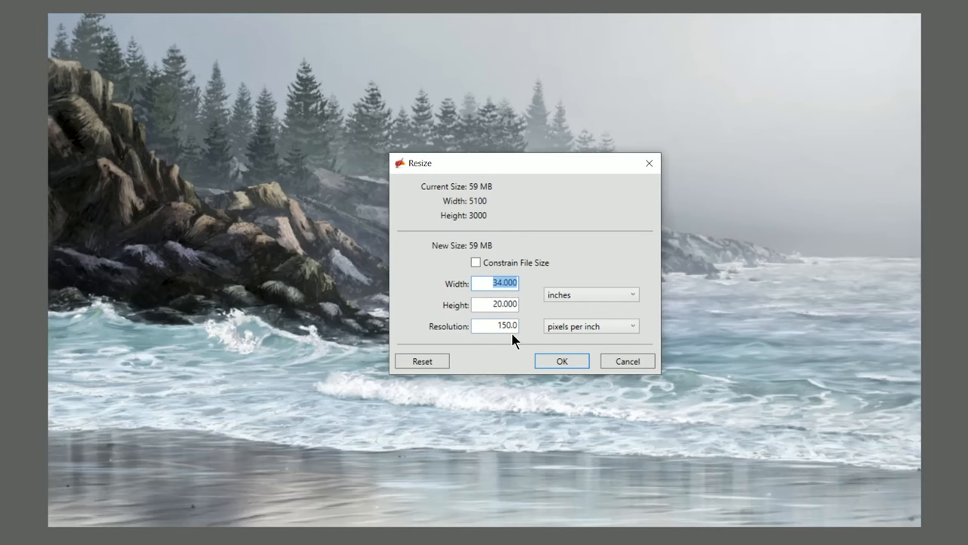
- Try a 24-inch width, then cancel the resize leaving the seascape unchanged
text(24)
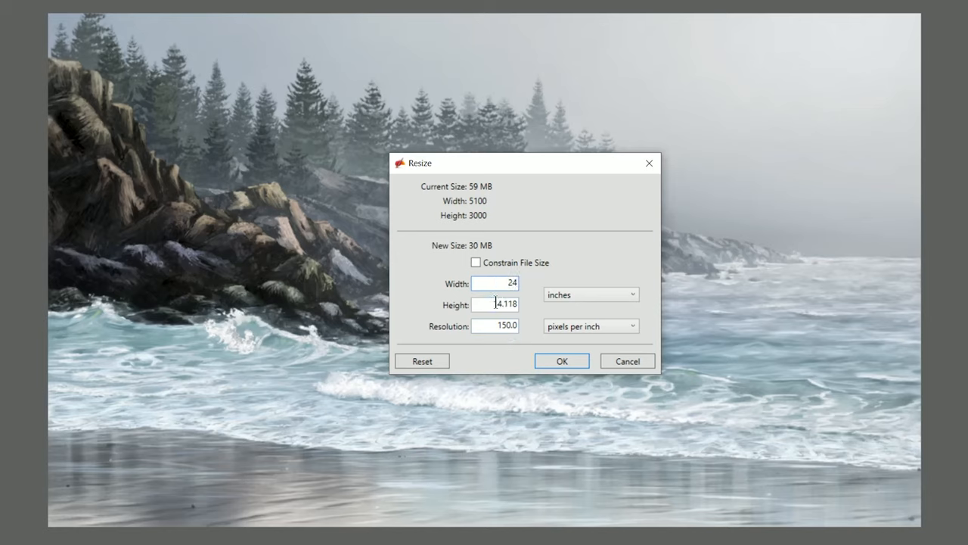
mouse_move(496, 303)
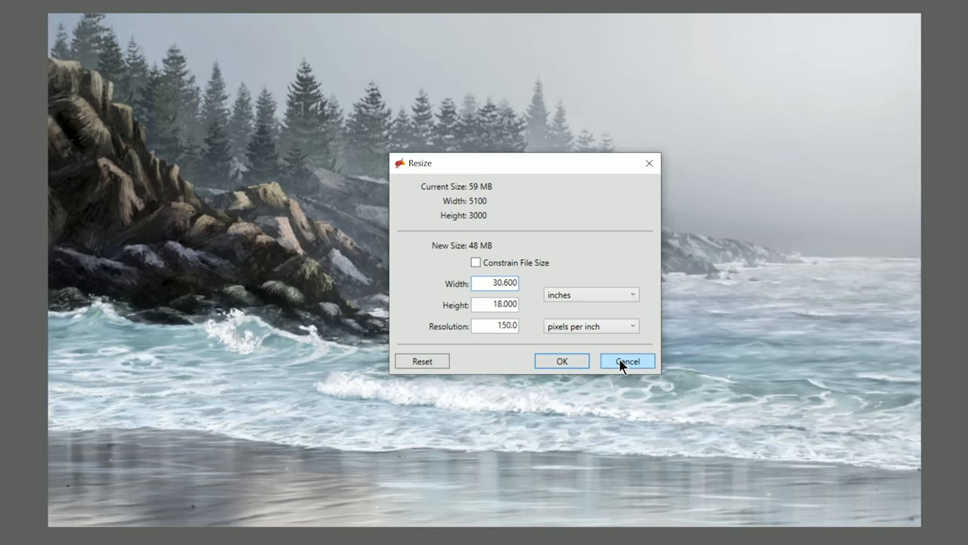
click(627, 360)
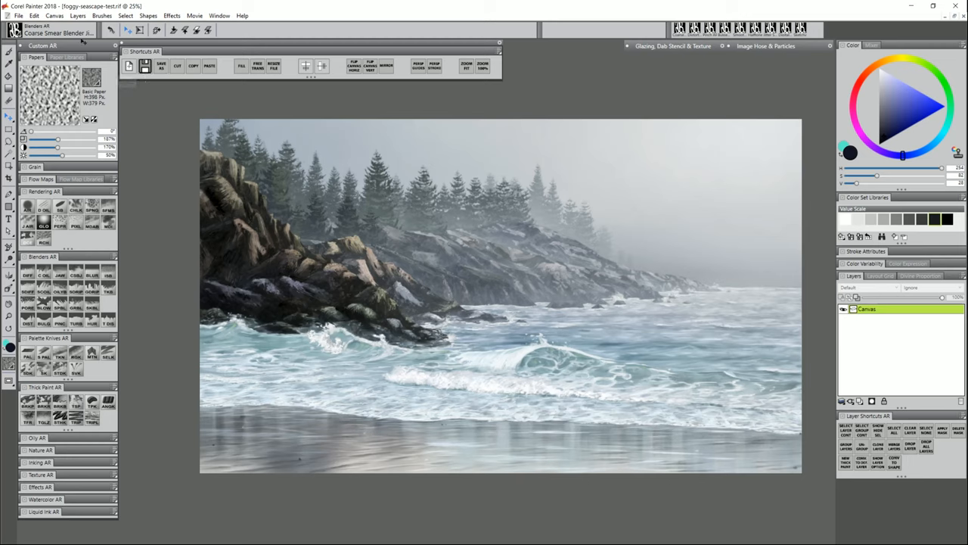
- Start a new image from the 18x24@150 preset with resolution changed to 160 ppi
click(18, 16)
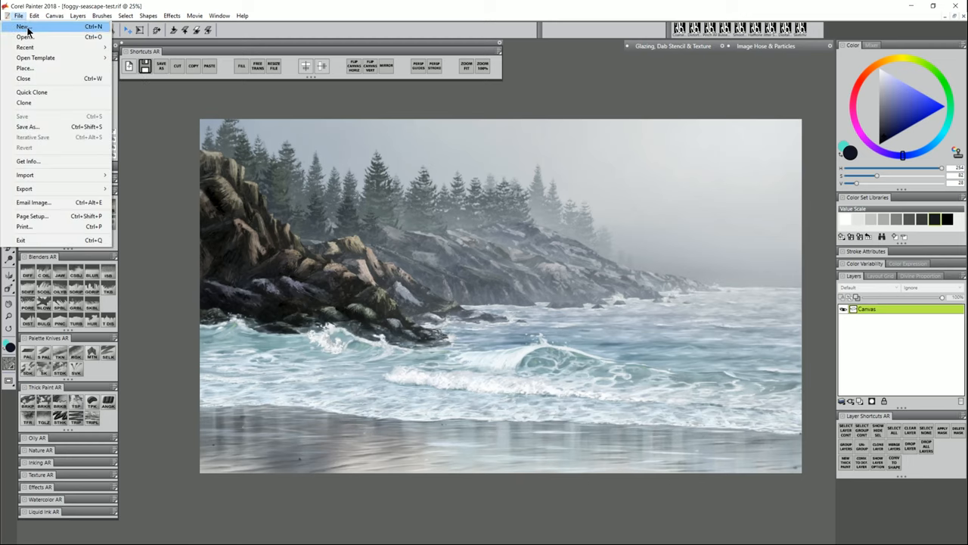
click(25, 27)
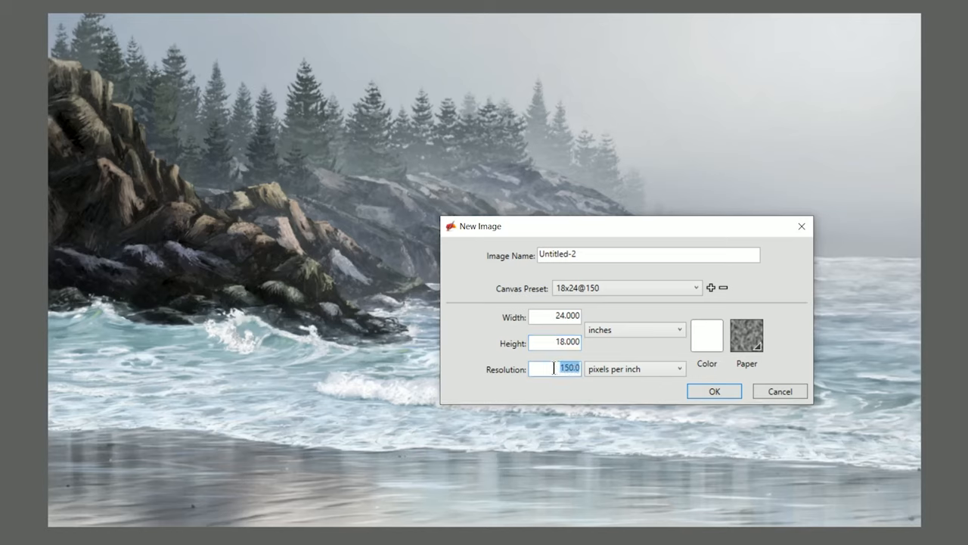
click(544, 370)
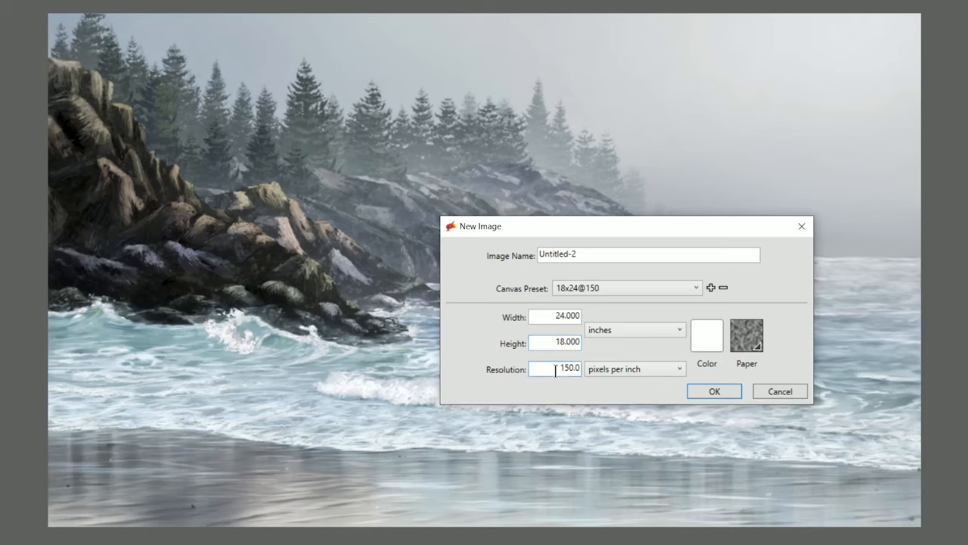
click(557, 369)
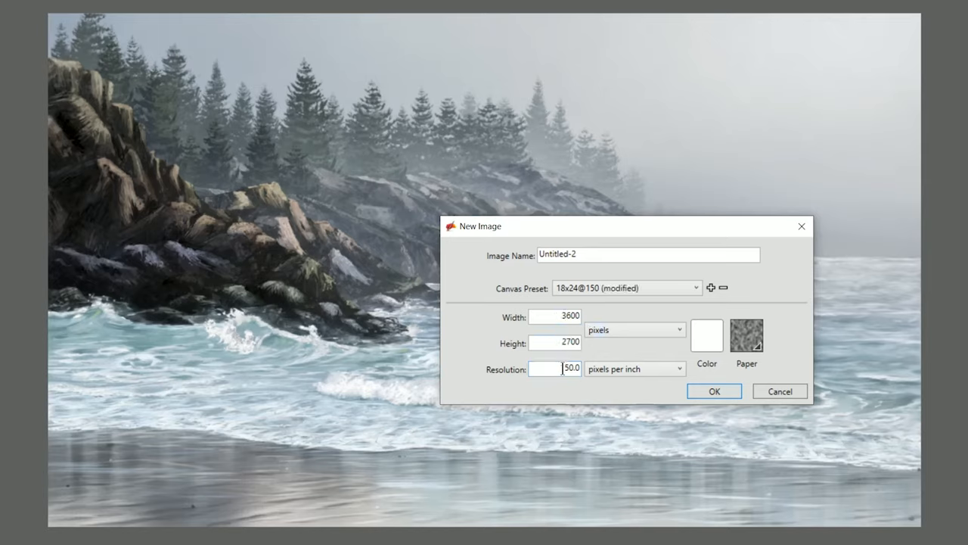
text(160.0)
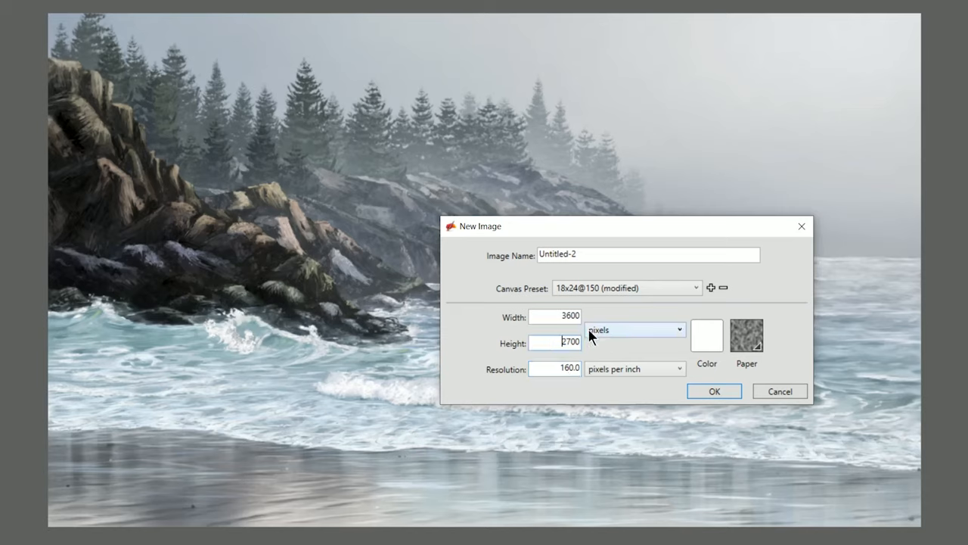
- Set the height to 18 inches, confirm 3840 by 2880 pixels, and create the blank canvas
click(634, 330)
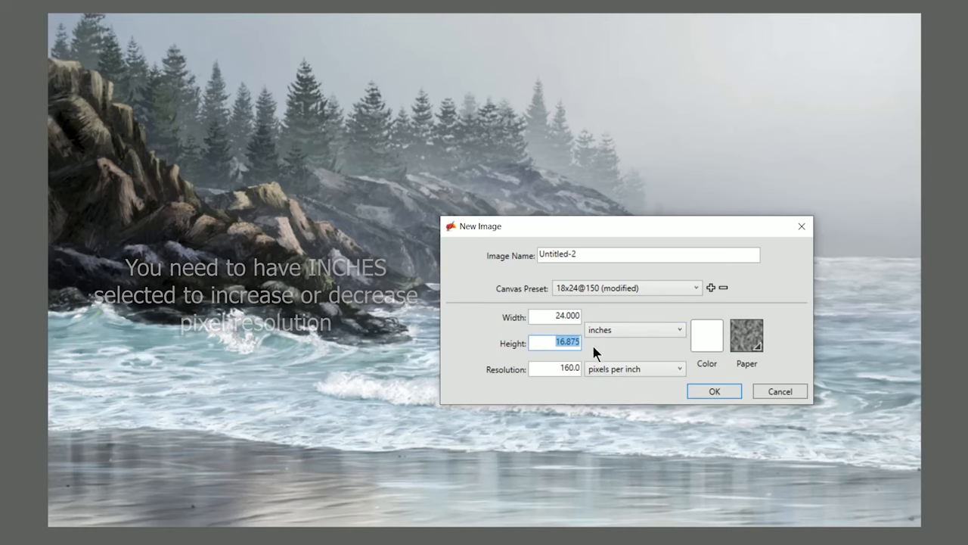
text(18.000)
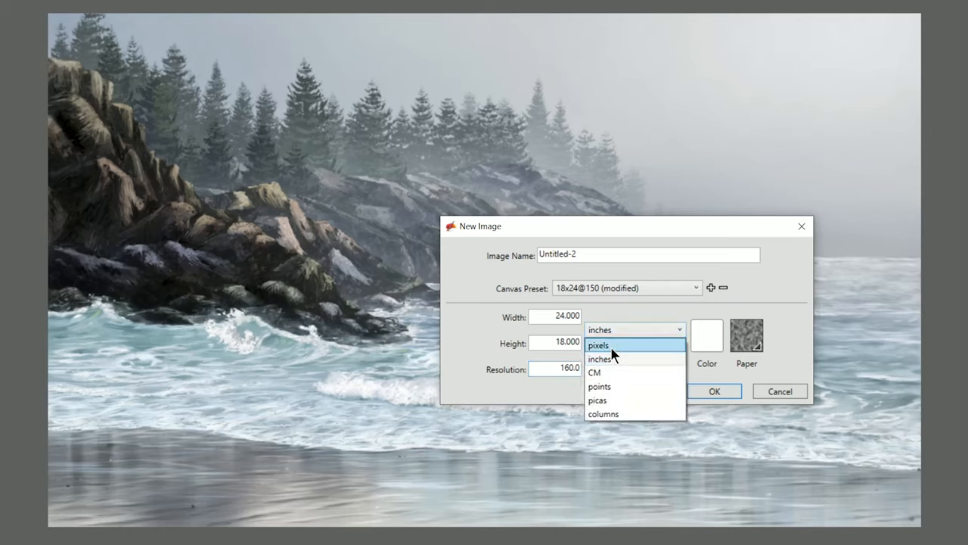
click(599, 345)
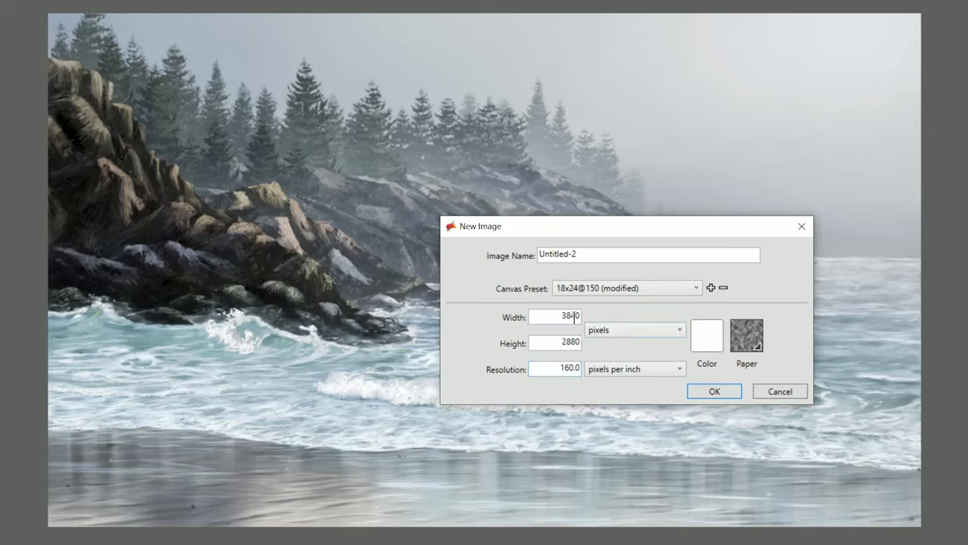
click(557, 369)
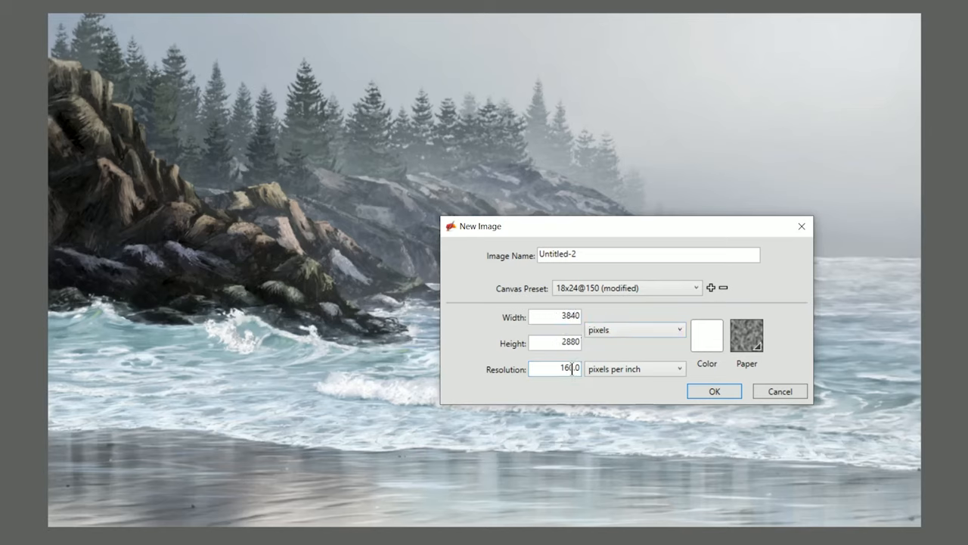
click(715, 391)
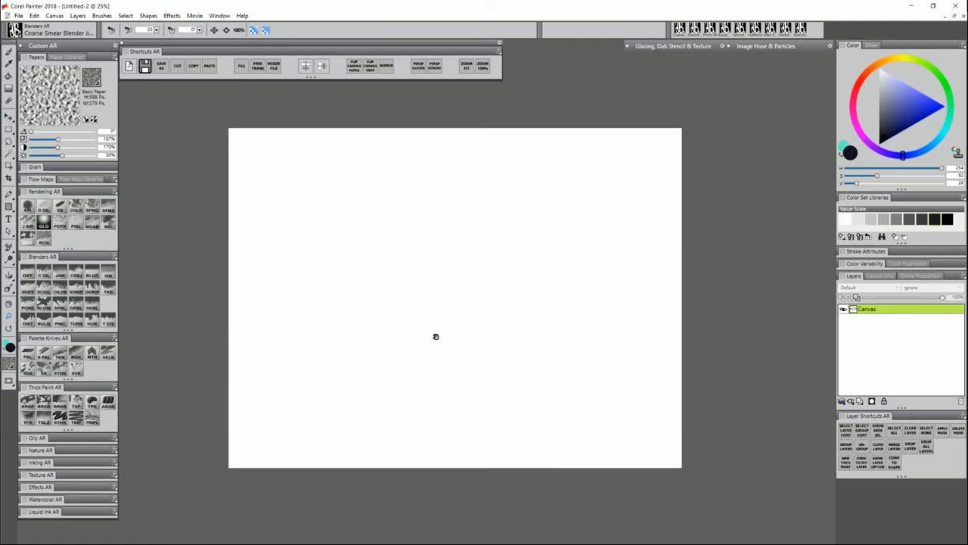
- Place the foggy seascape file onto the new canvas, keeping its Adobe RGB profile
click(18, 15)
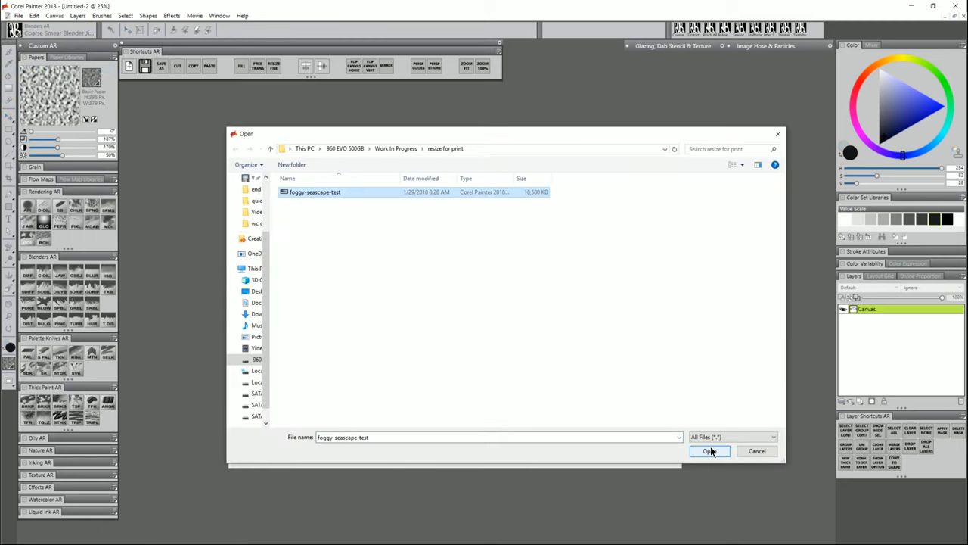
click(708, 451)
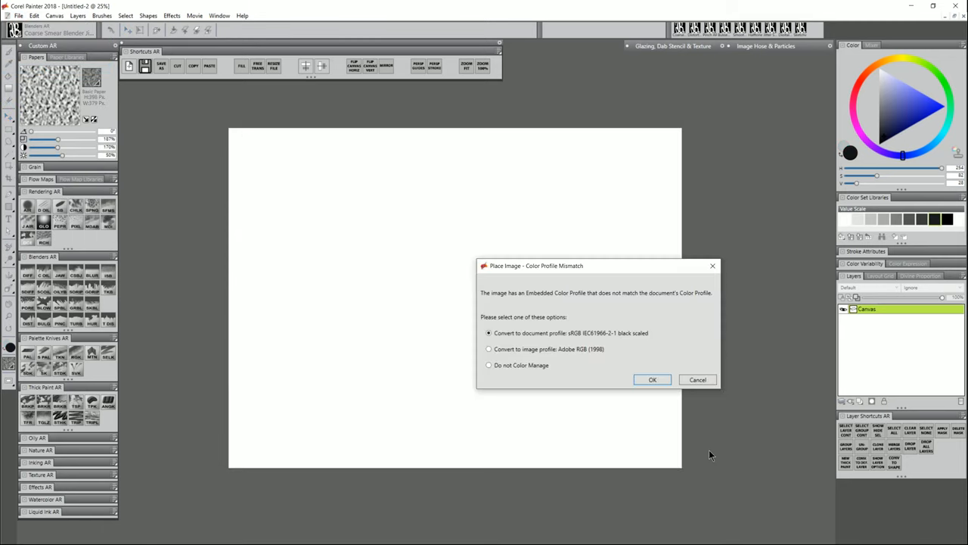
click(489, 348)
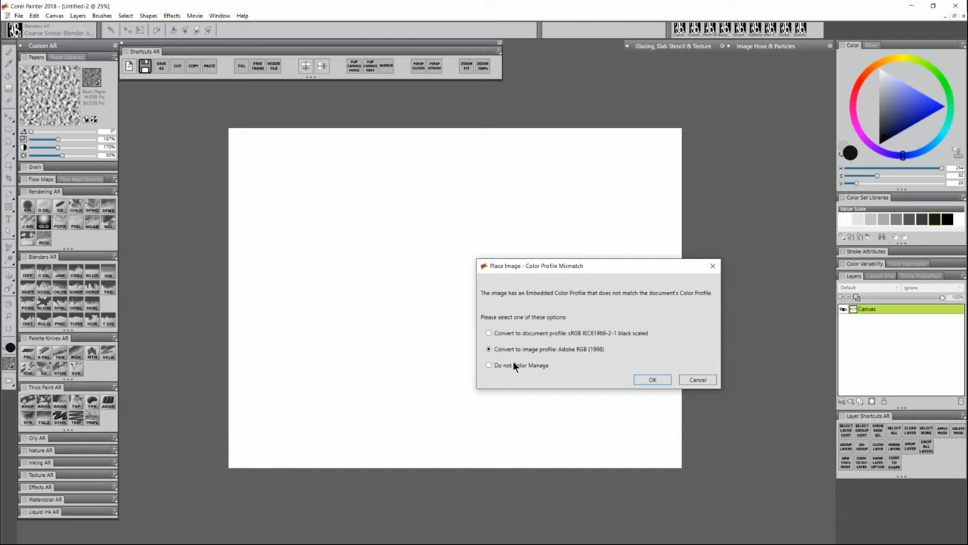
click(652, 378)
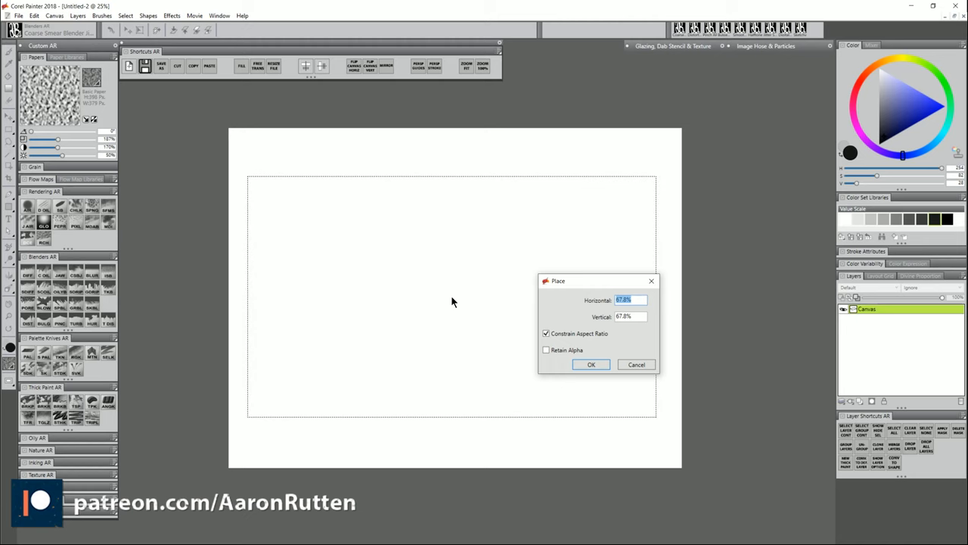
- Accept the suggested placement scale so the seascape fills the canvas, then reach the Canvas menu
click(592, 364)
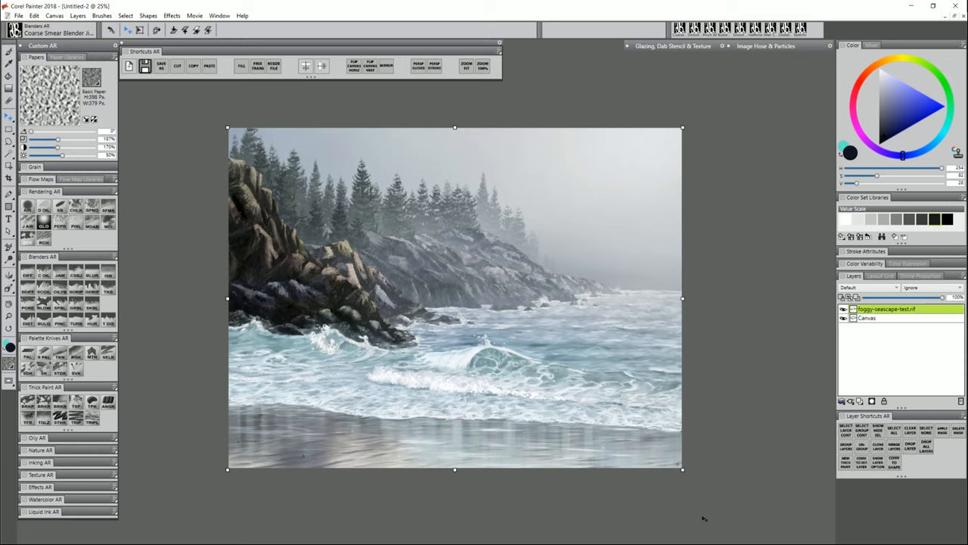
mouse_move(423, 267)
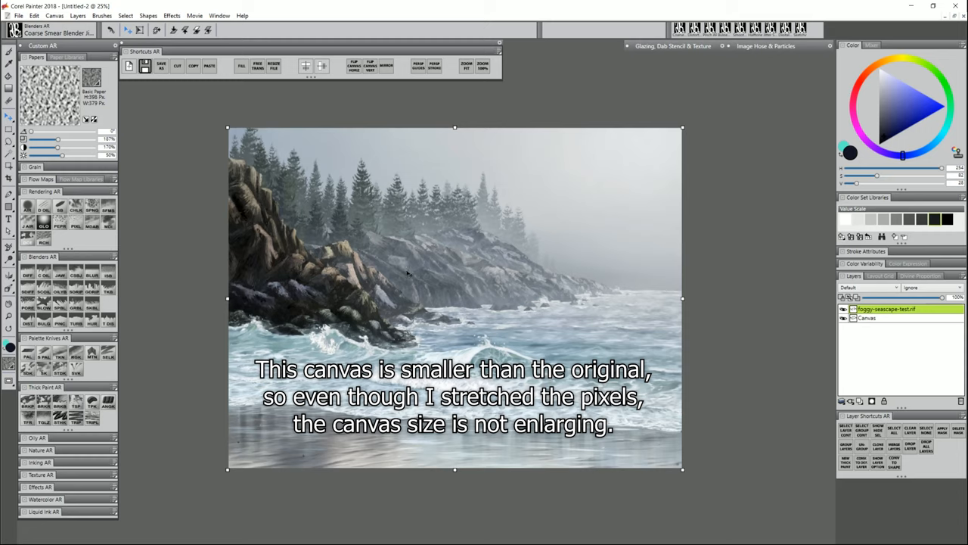
mouse_move(406, 269)
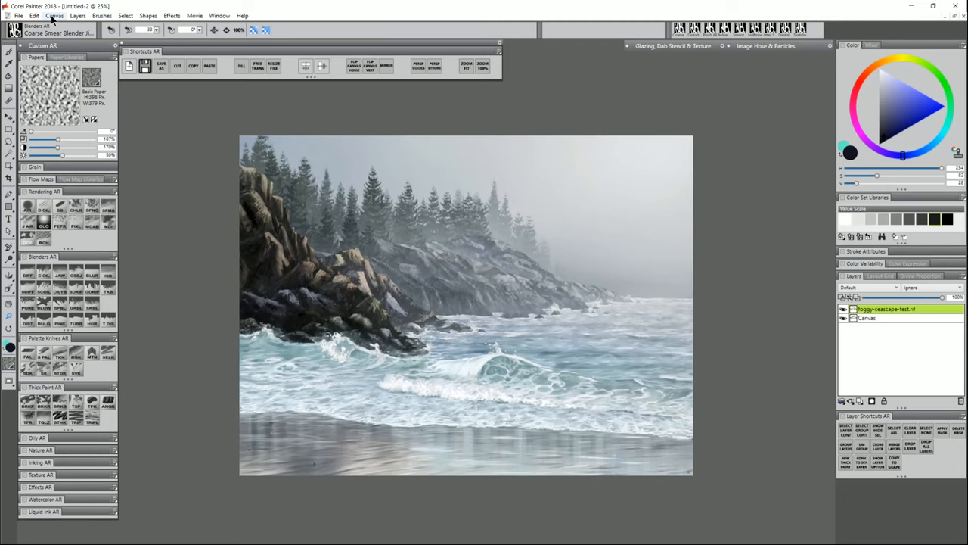
click(54, 15)
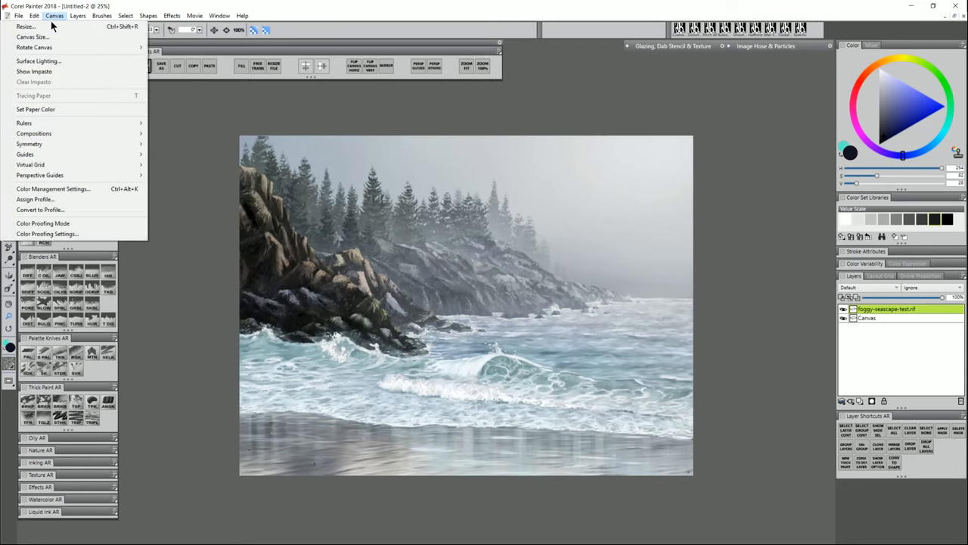
- Resize the untitled canvas to 24 by 18 inches at 160 ppi
click(26, 28)
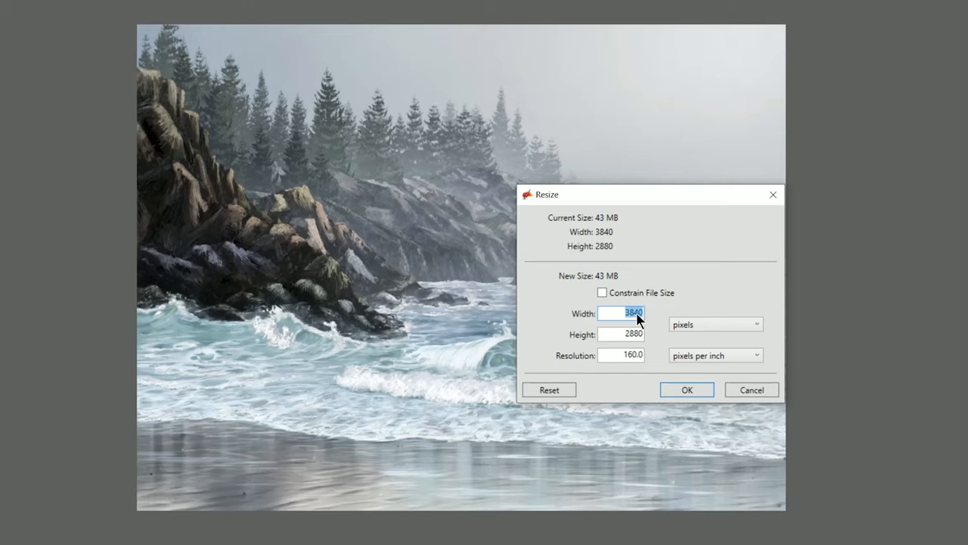
click(714, 324)
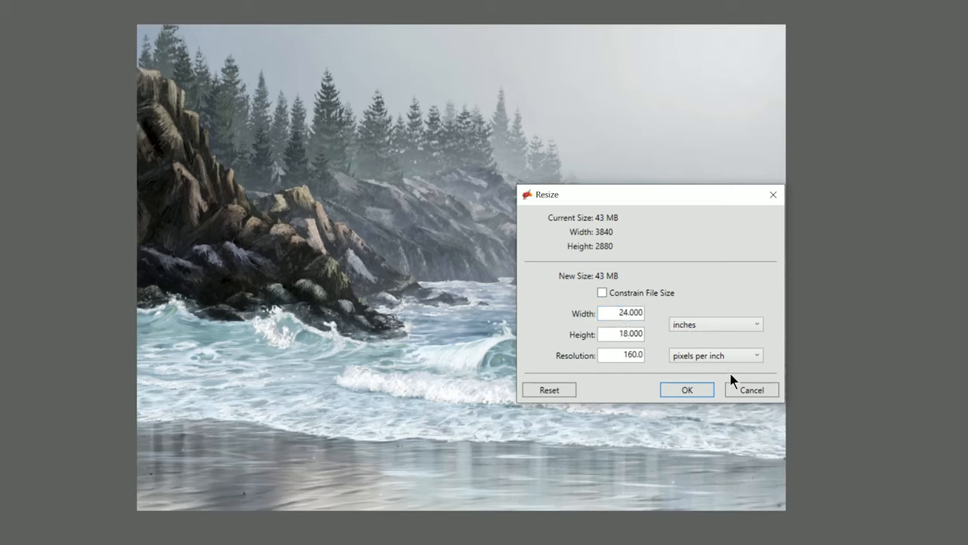
click(750, 390)
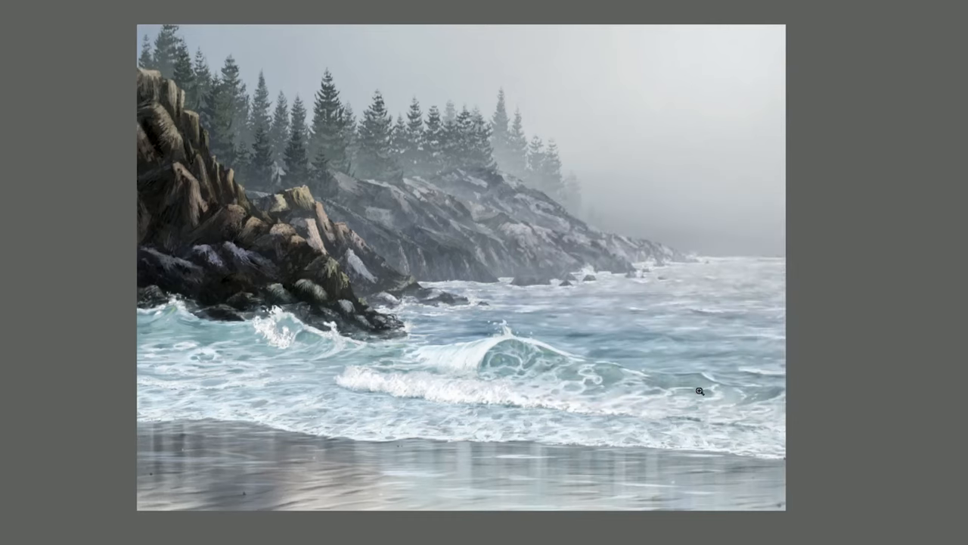
click(18, 15)
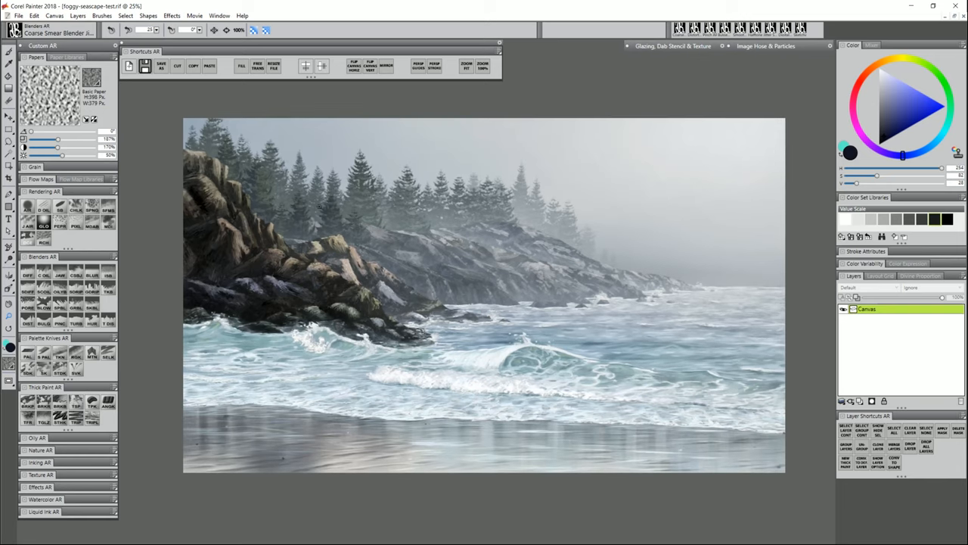
click(54, 16)
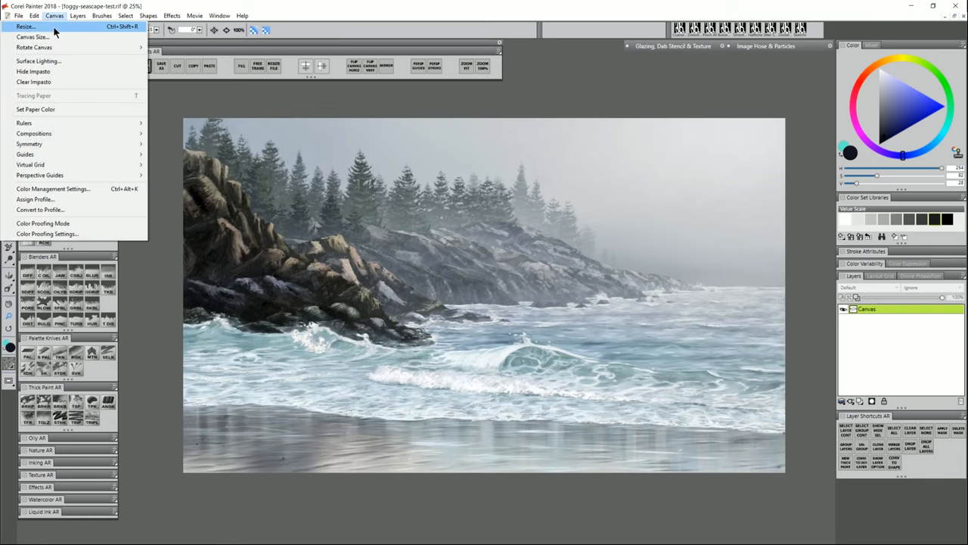
click(24, 27)
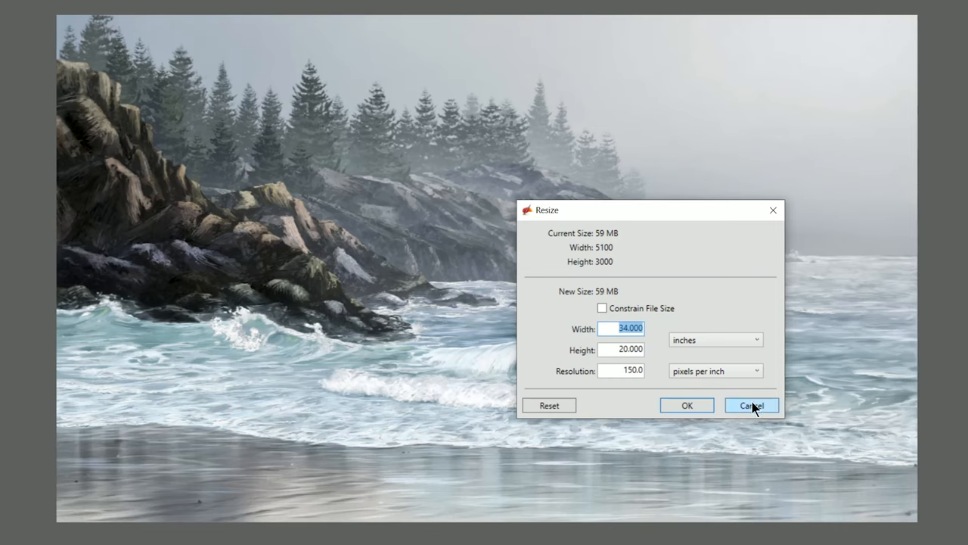
click(751, 405)
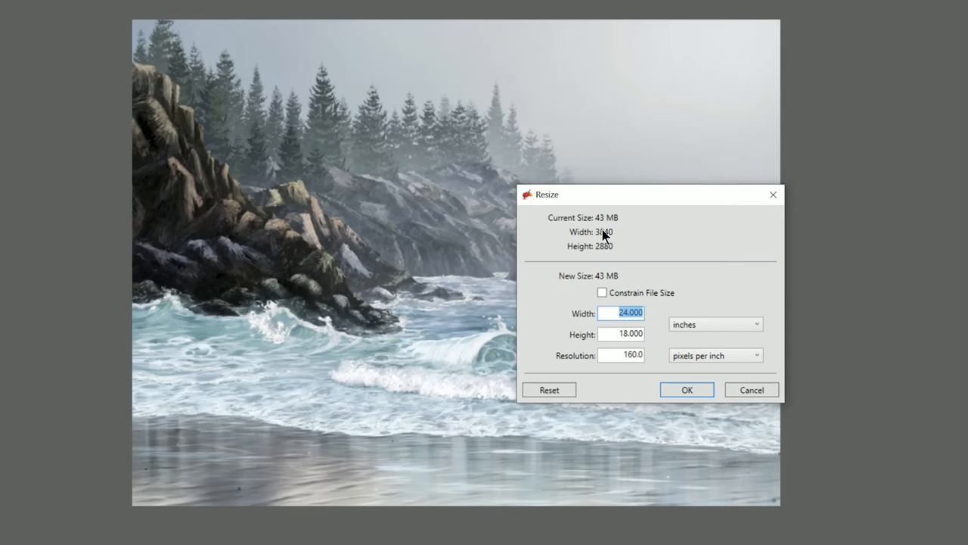
mouse_move(643, 302)
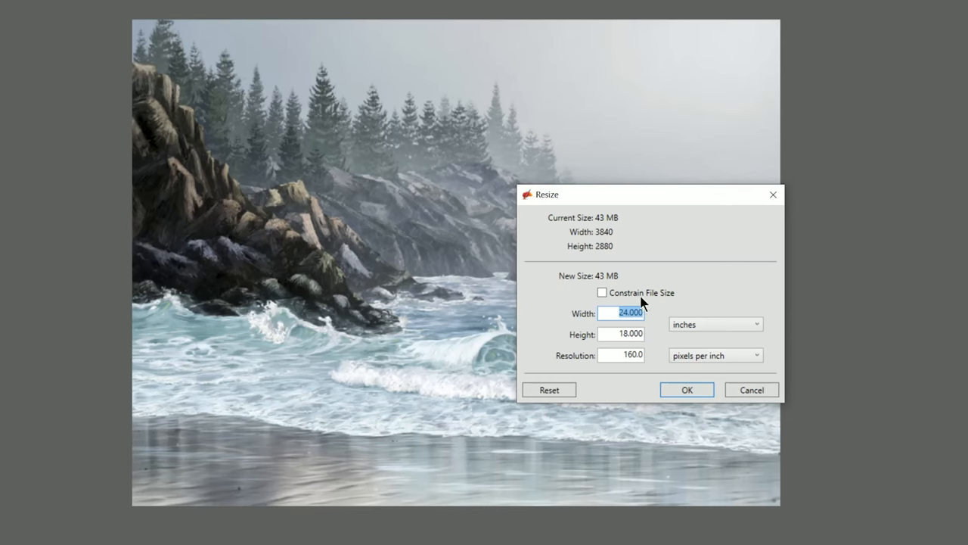
click(621, 334)
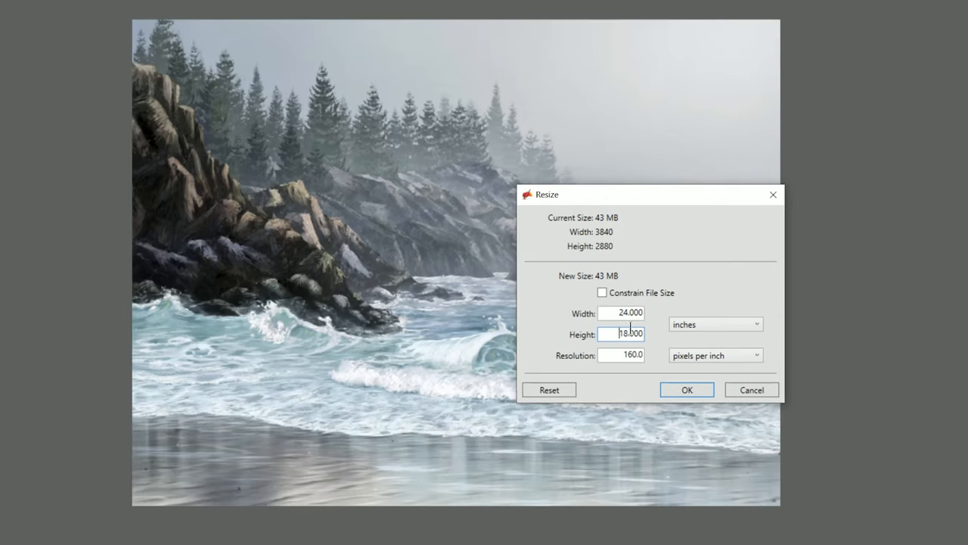
mouse_move(681, 270)
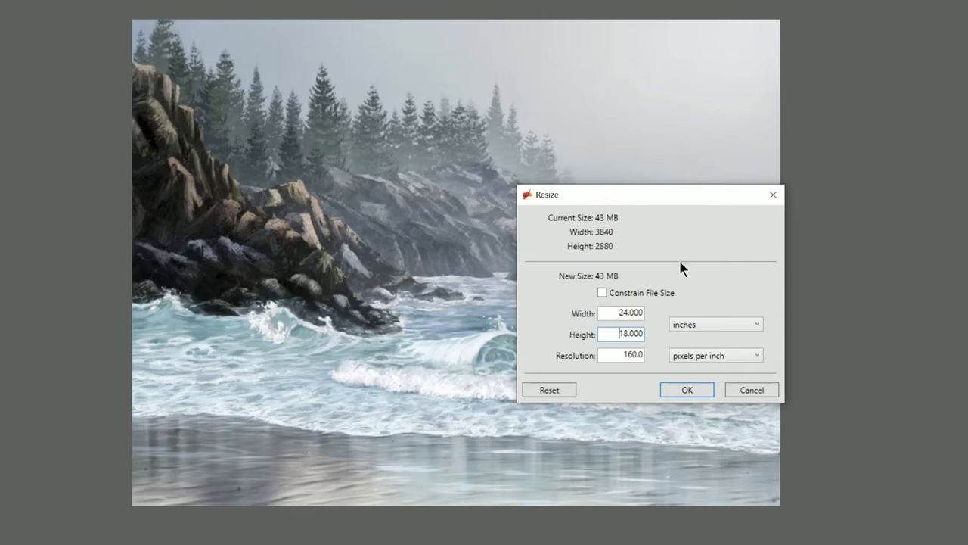
mouse_move(731, 285)
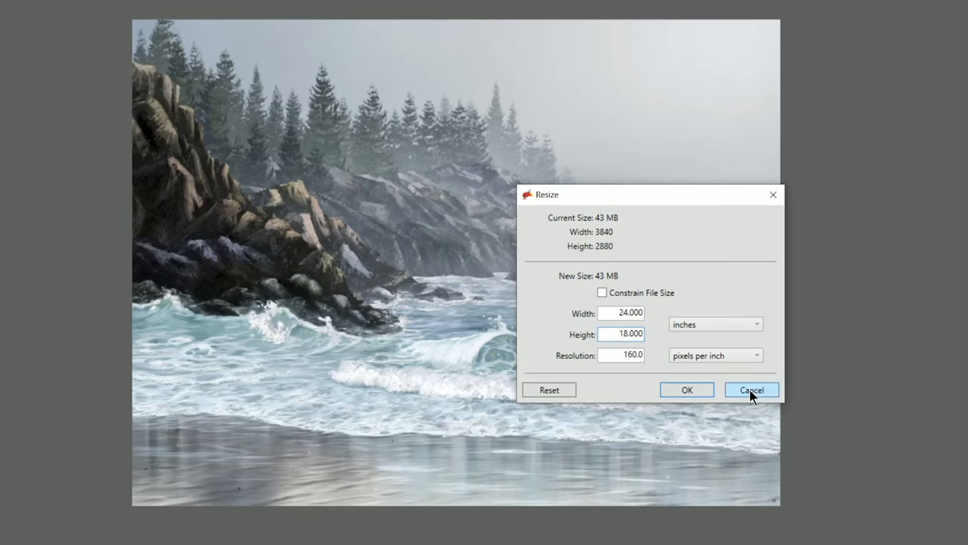
click(750, 390)
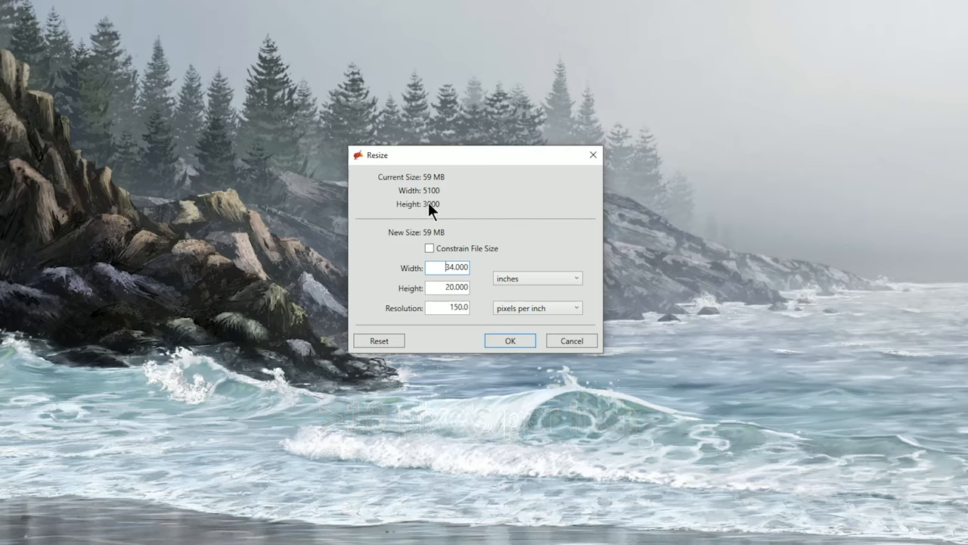
mouse_move(433, 209)
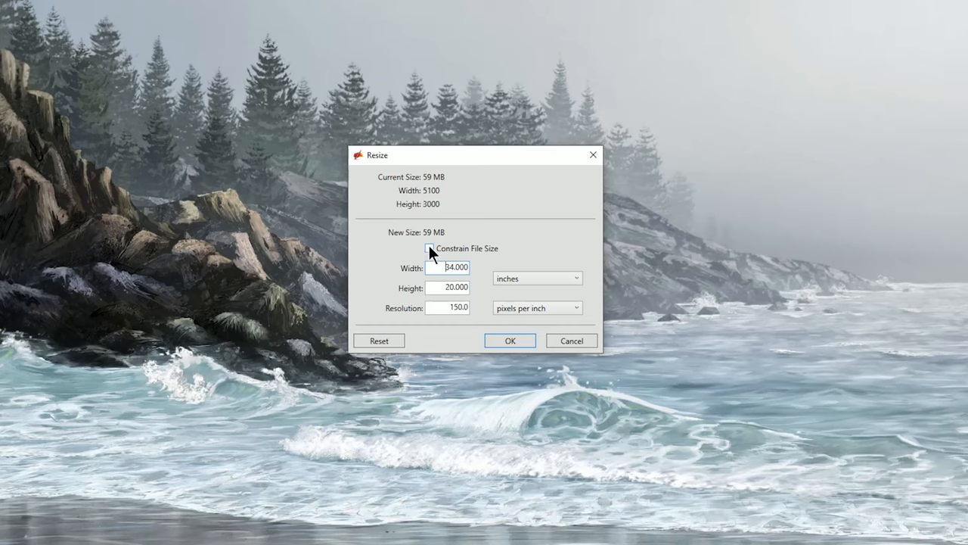
- With Constrain File Size ticked, set the height to 18 inches
click(430, 248)
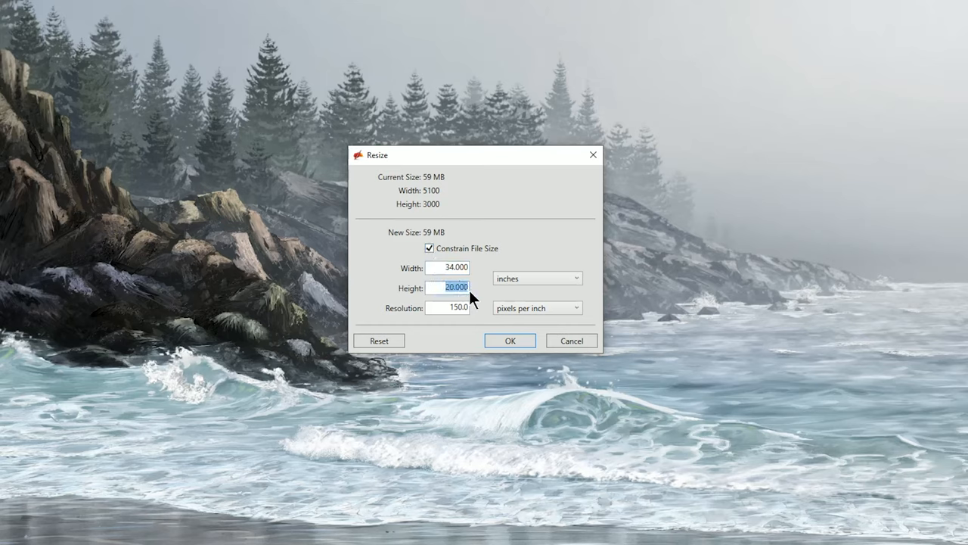
text(18)
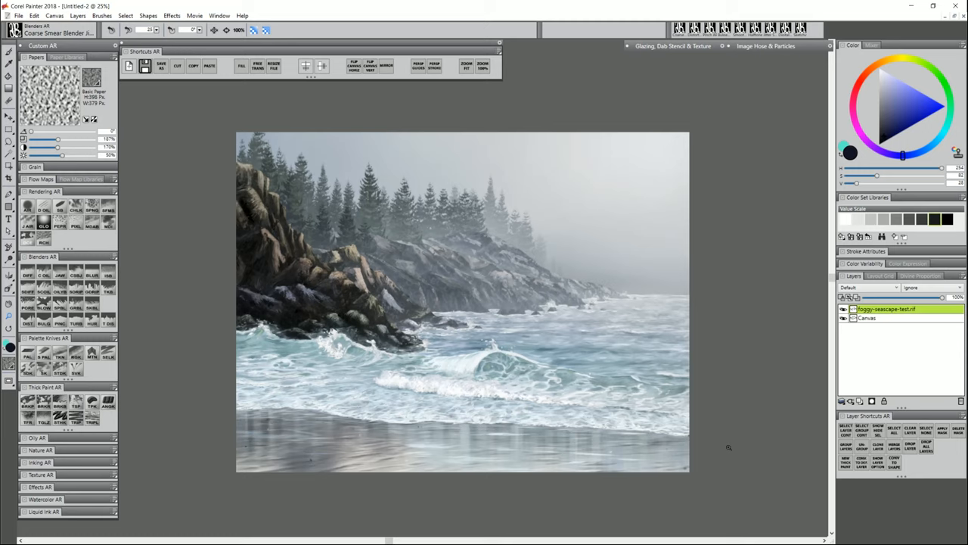
- Save the resized painting as a Painter RIFF master file in the resize for print folder
click(18, 15)
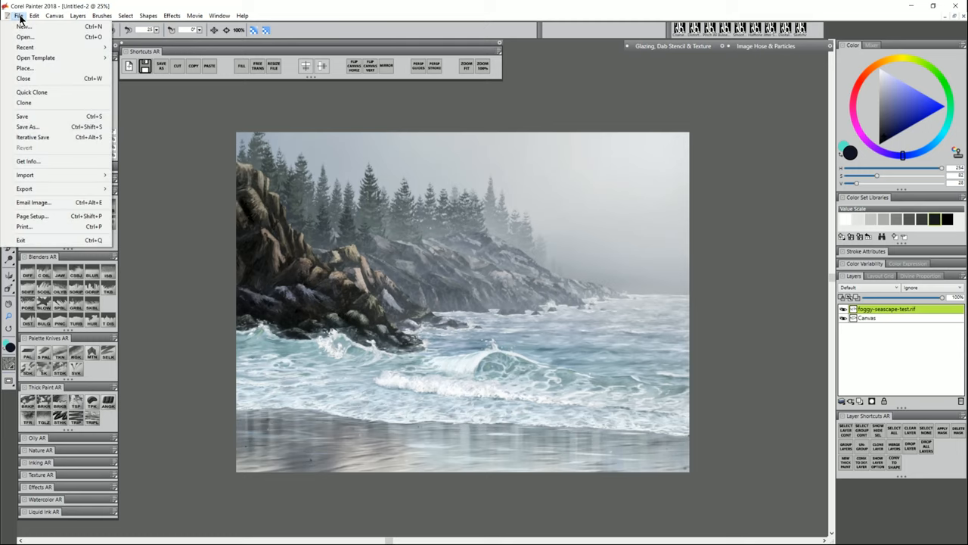
mouse_move(27, 127)
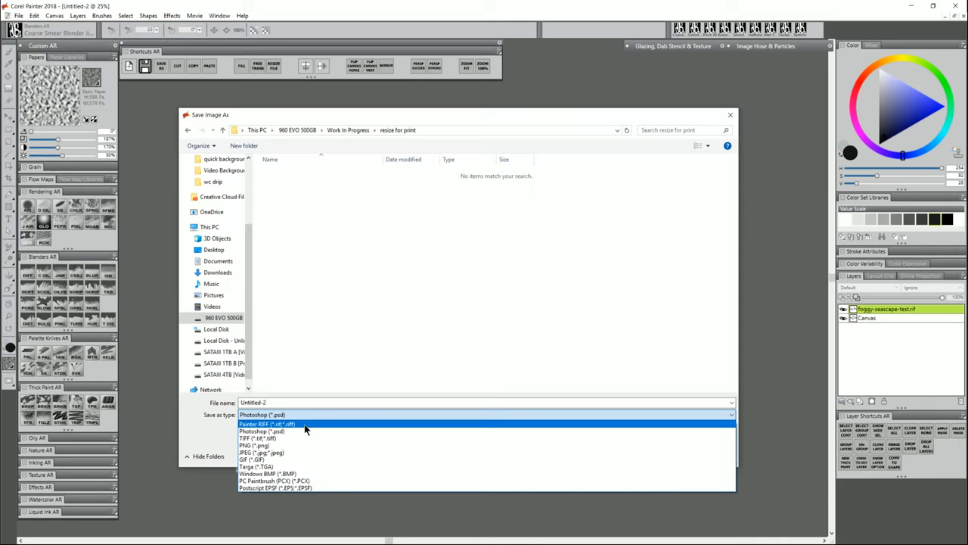
click(266, 424)
text(foggy-seascape-test-)
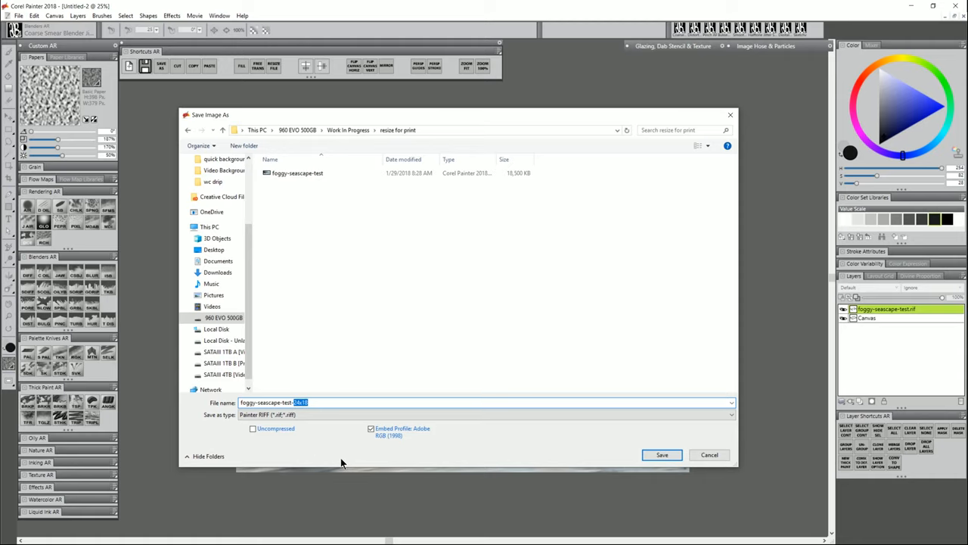
click(663, 454)
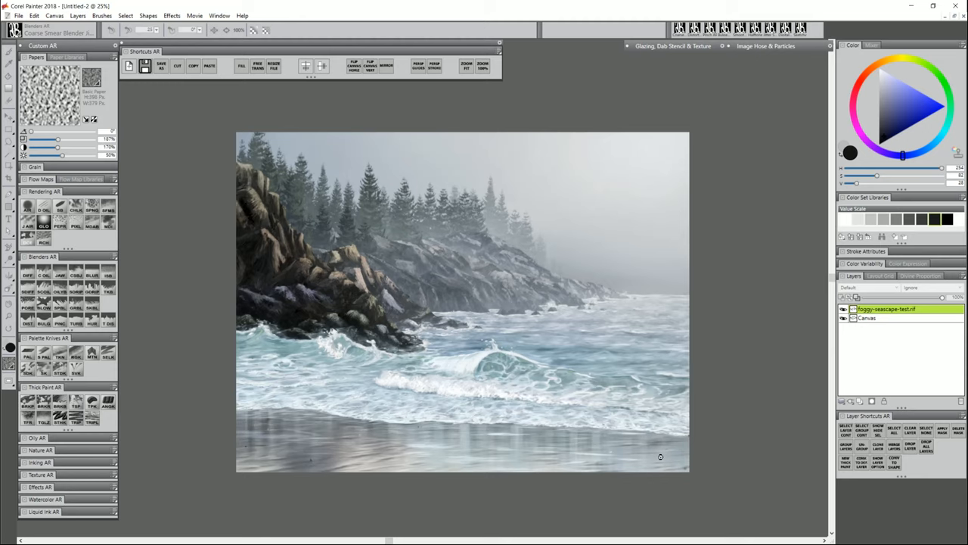
click(18, 15)
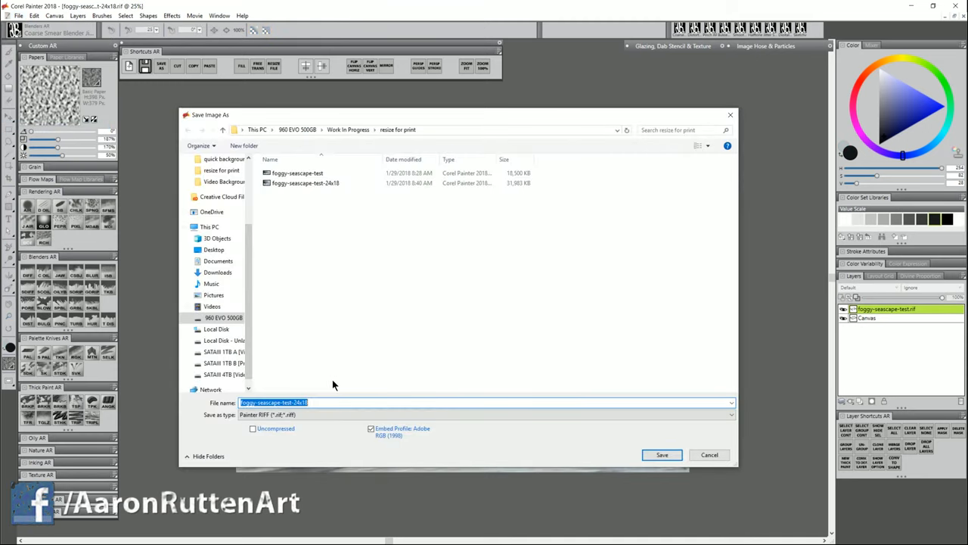
- Save foggy-seascape-test-24x18 as a TIFF copy, accepting the merge-layers warning
click(484, 414)
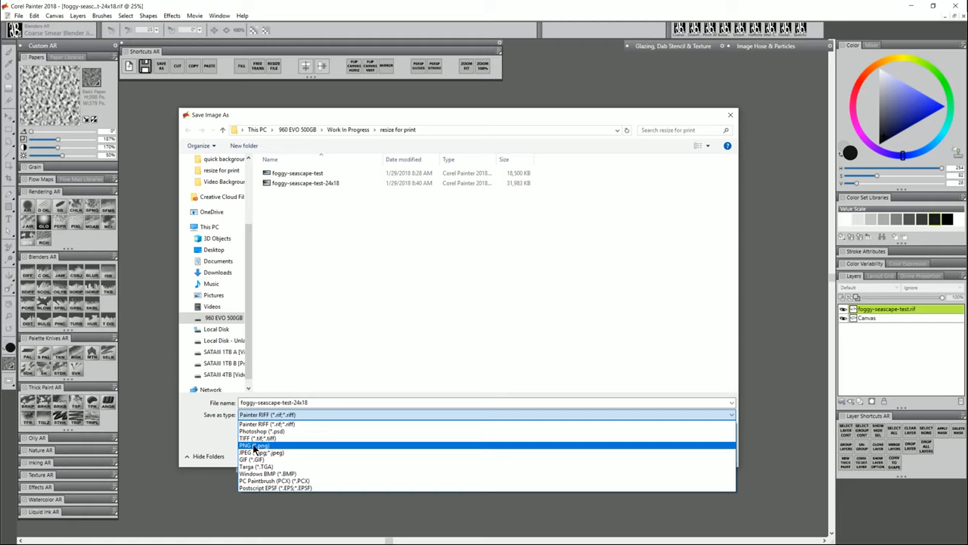
click(257, 438)
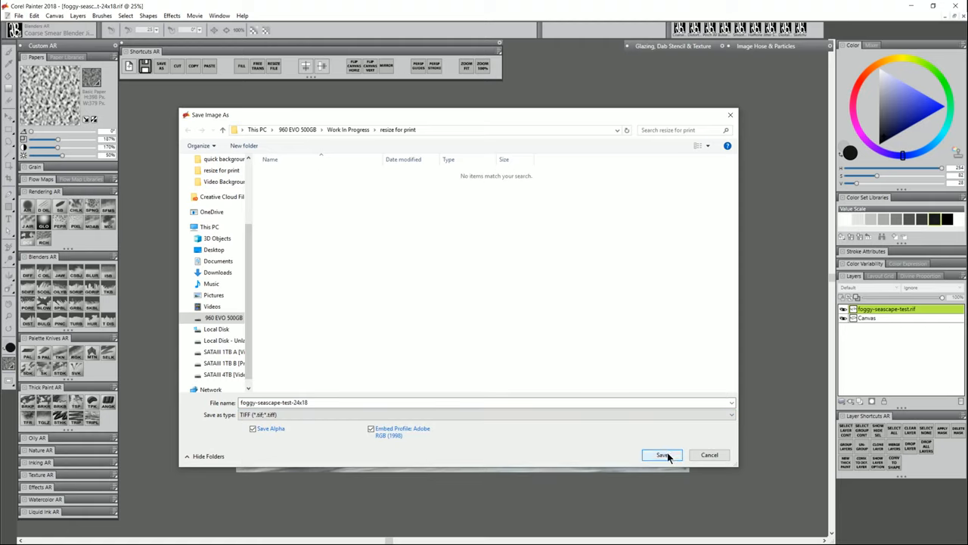
click(663, 454)
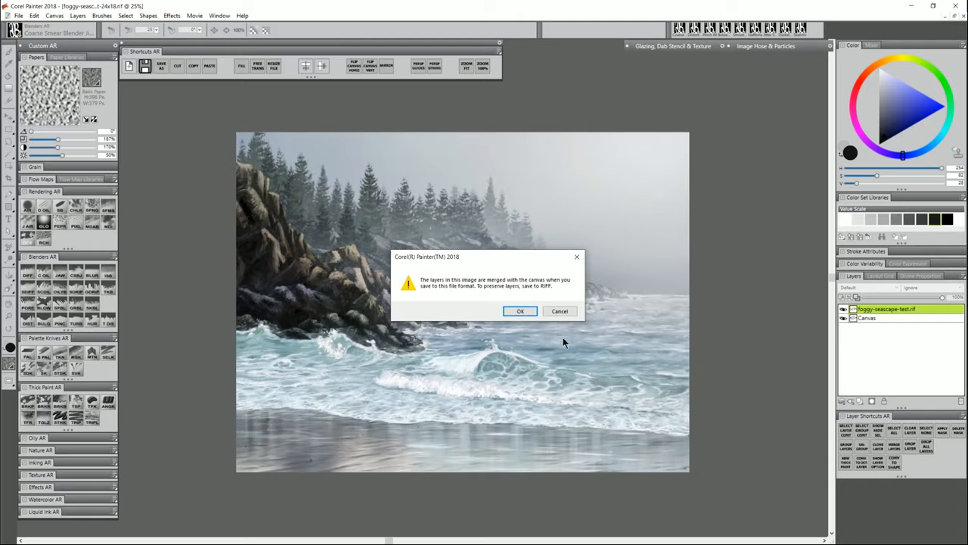
click(521, 312)
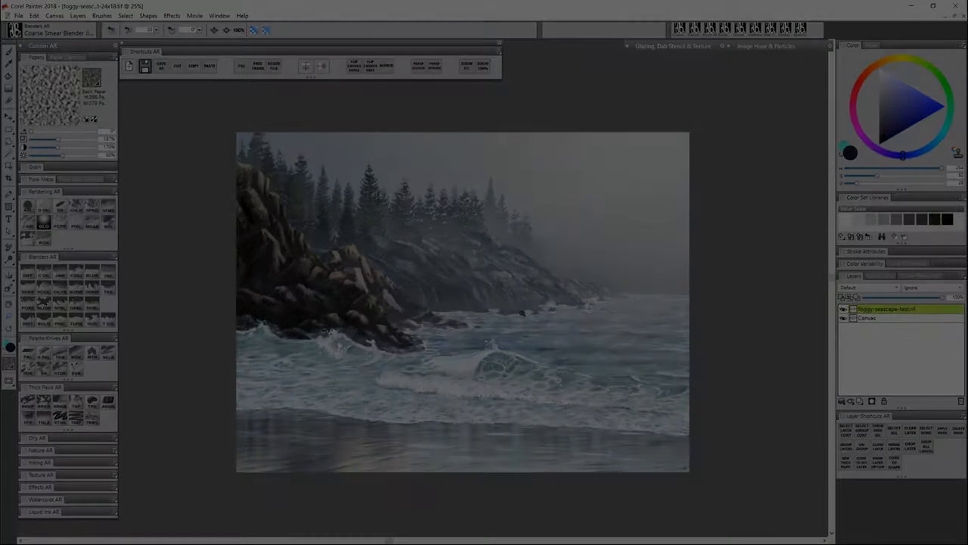